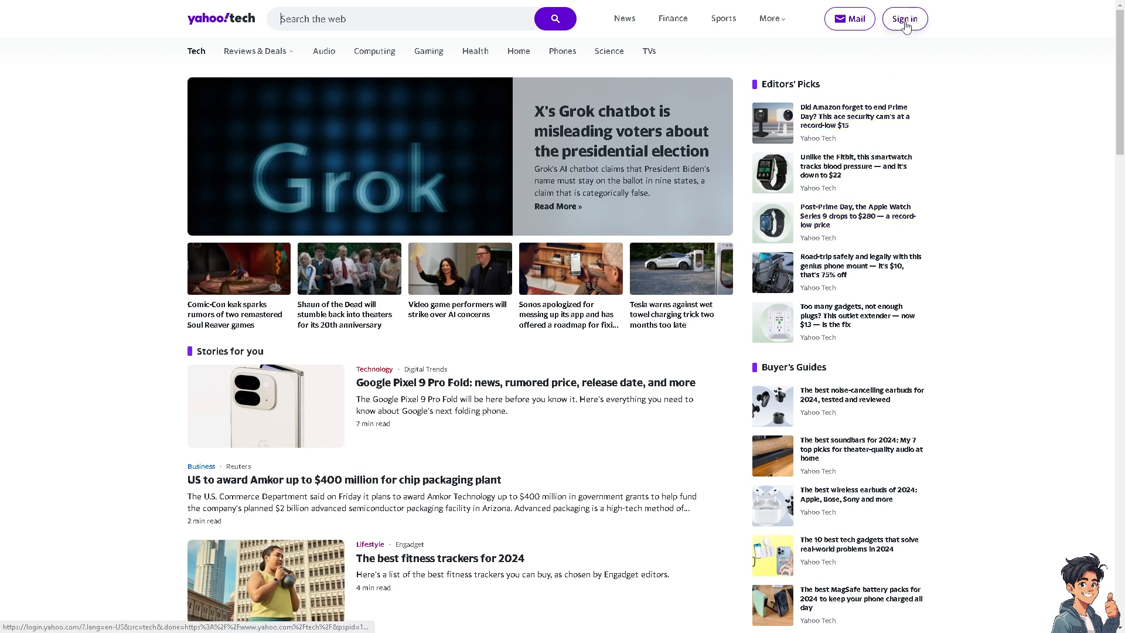
Sign in to the Yahoo account and reach Yahoo Mail with the draft open
click(903, 19)
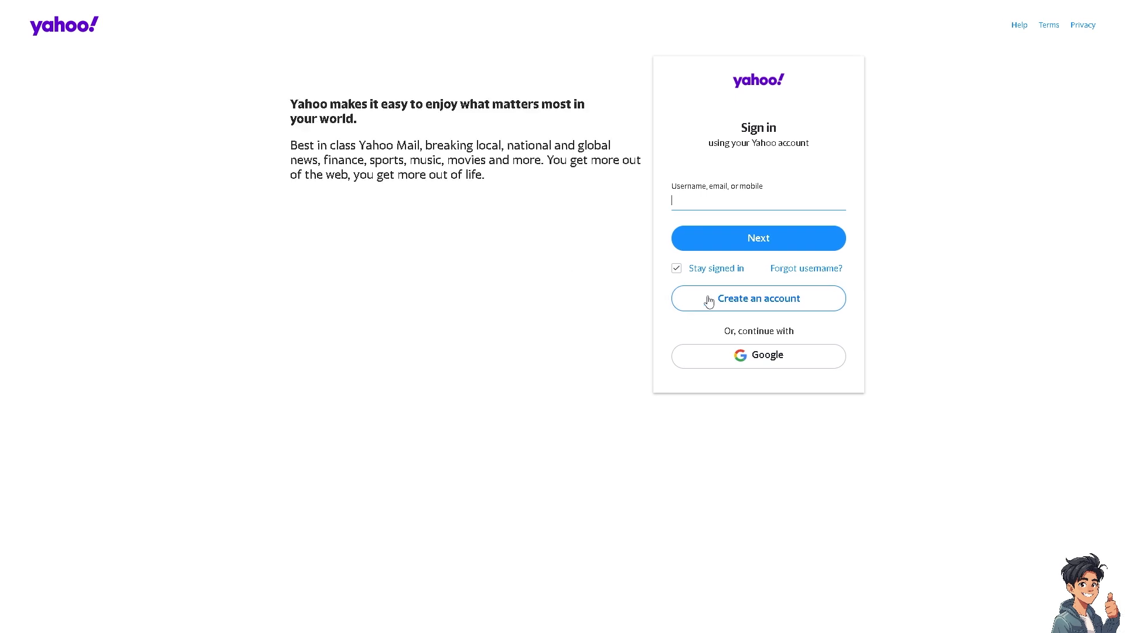
click(758, 299)
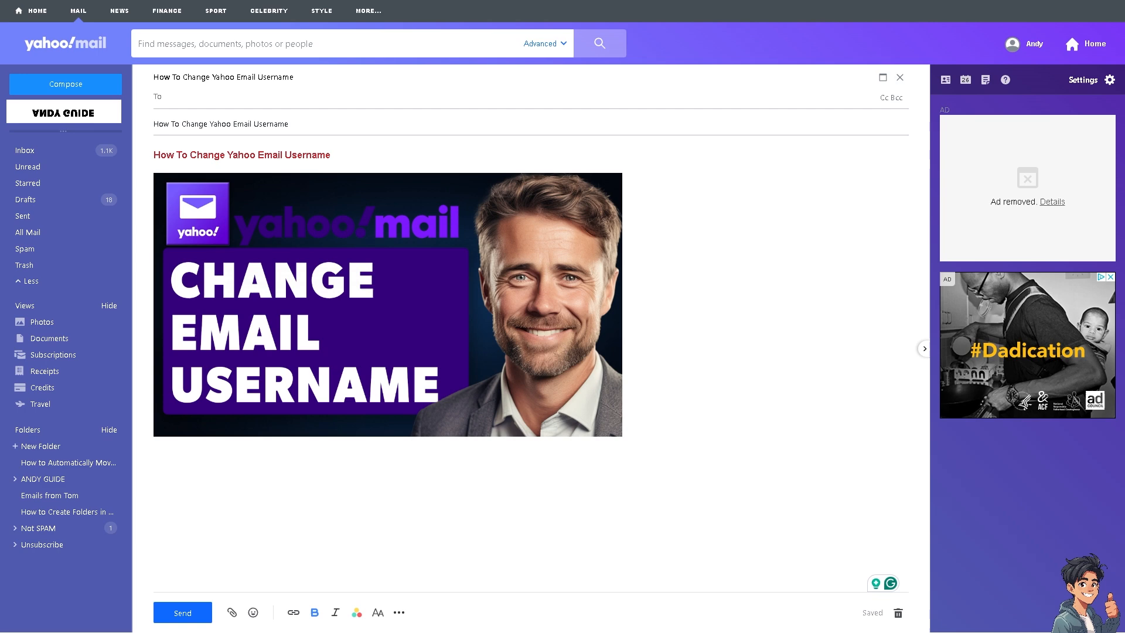
mouse_move(1026, 252)
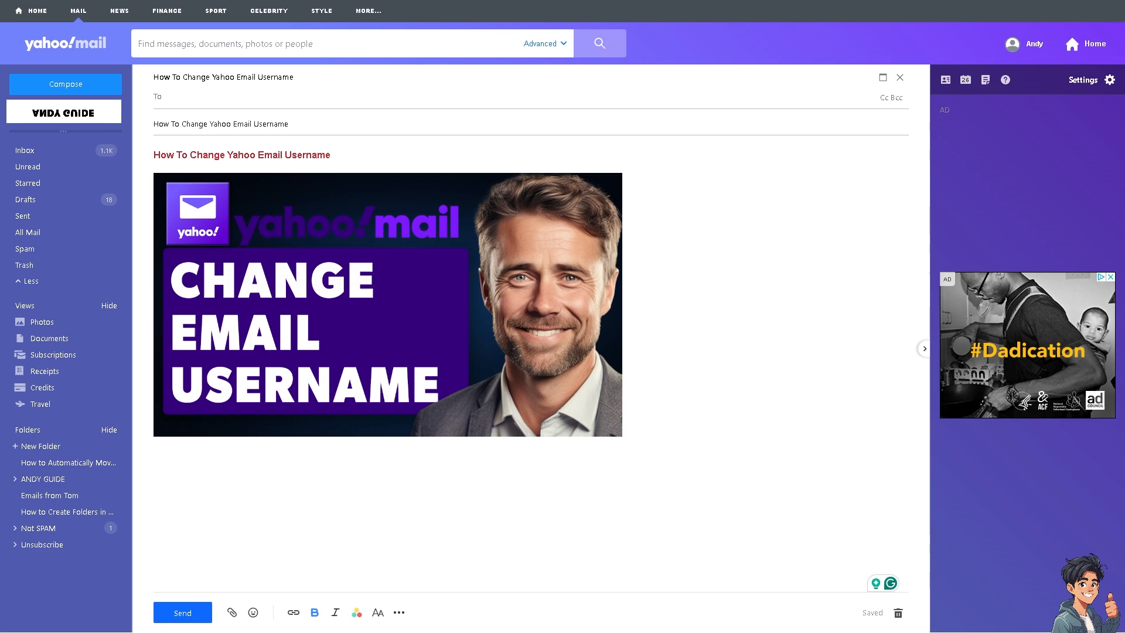
mouse_move(985, 171)
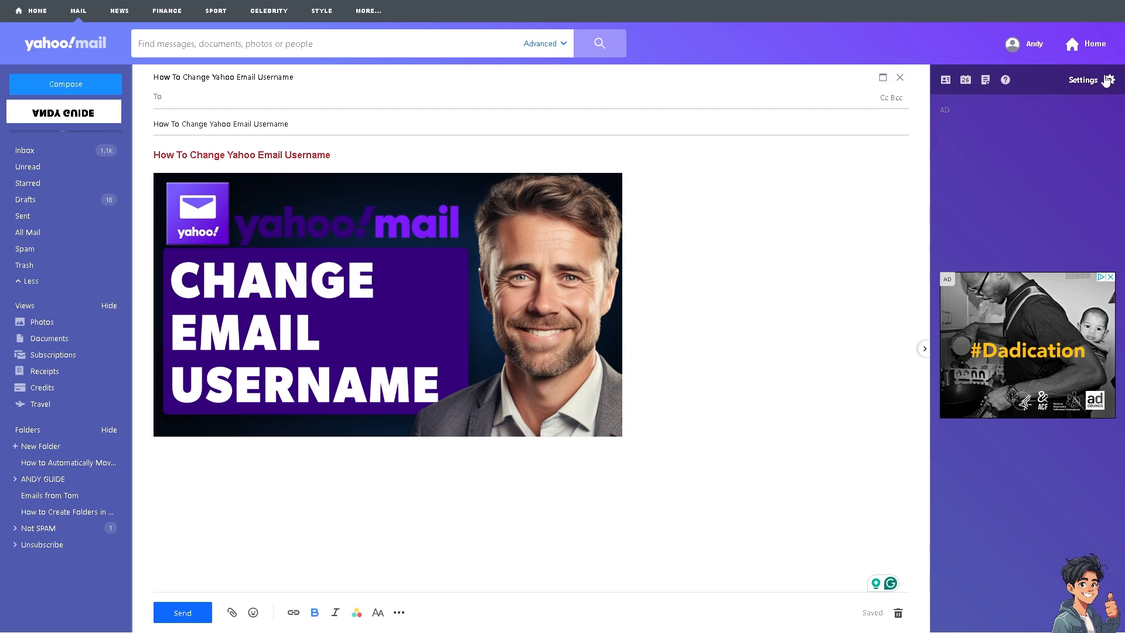
Reach the full Yahoo Mail settings page with theme and layout options
click(1110, 79)
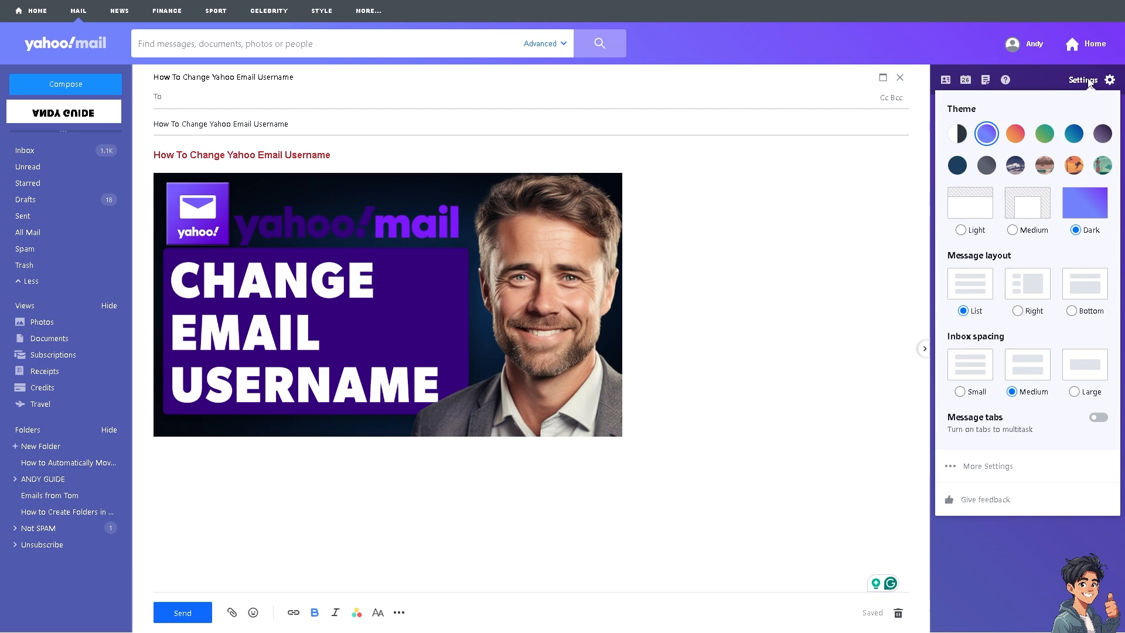
mouse_move(1001, 278)
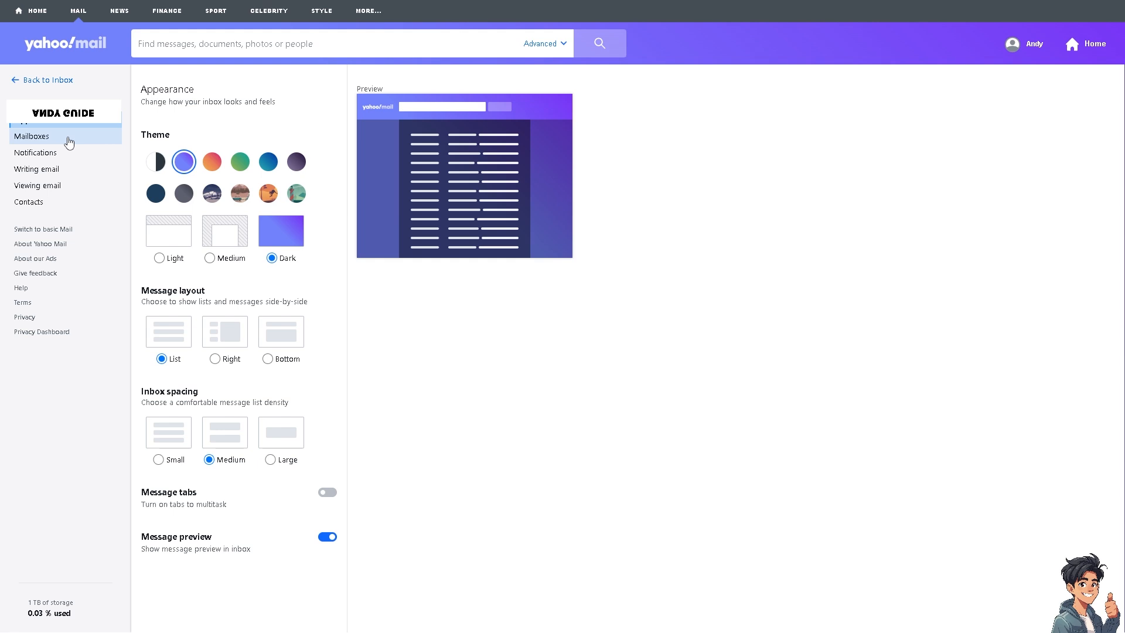
mouse_move(31, 136)
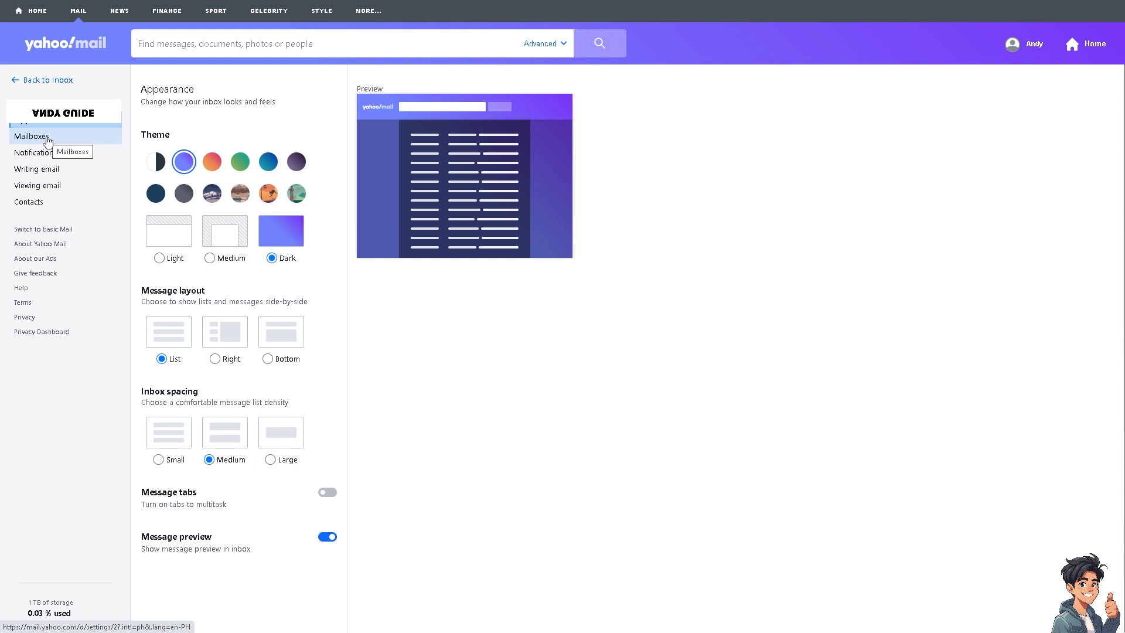
Reach the edit form for the account's mailbox under Mailboxes settings
click(31, 136)
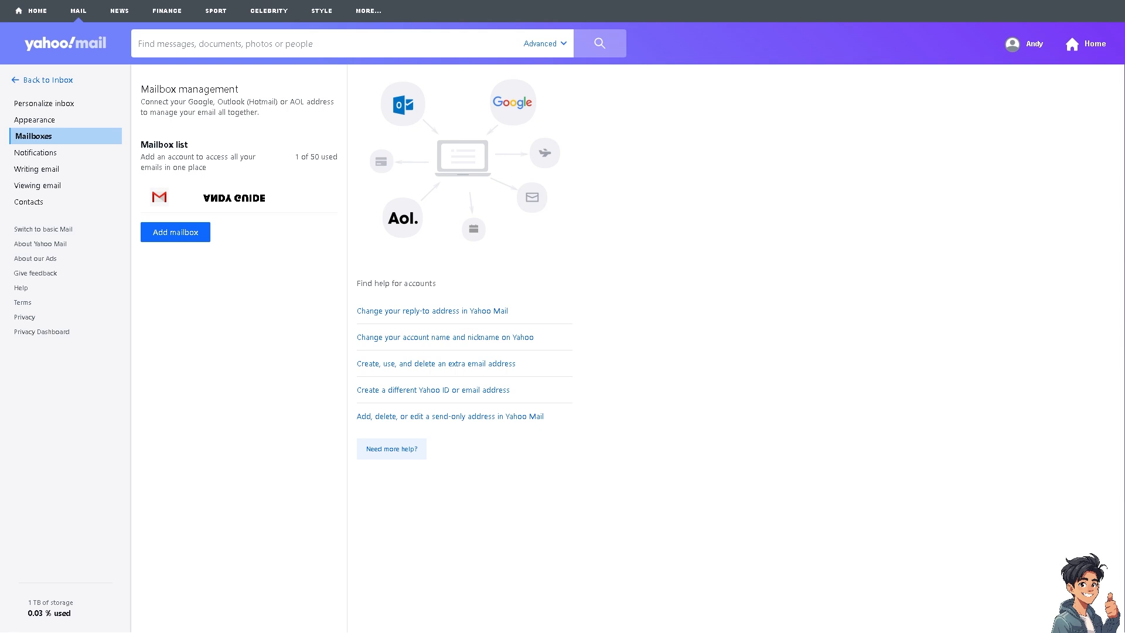
click(233, 197)
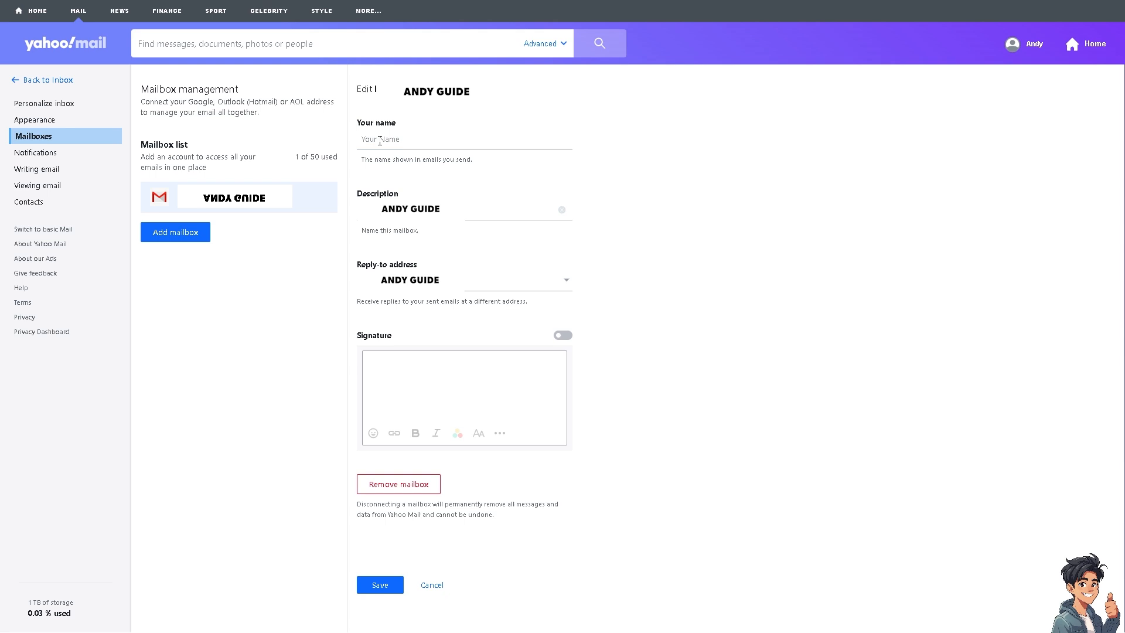
Enter the sender display name 'Andy' and 'YT channel' in the Your name field
click(464, 140)
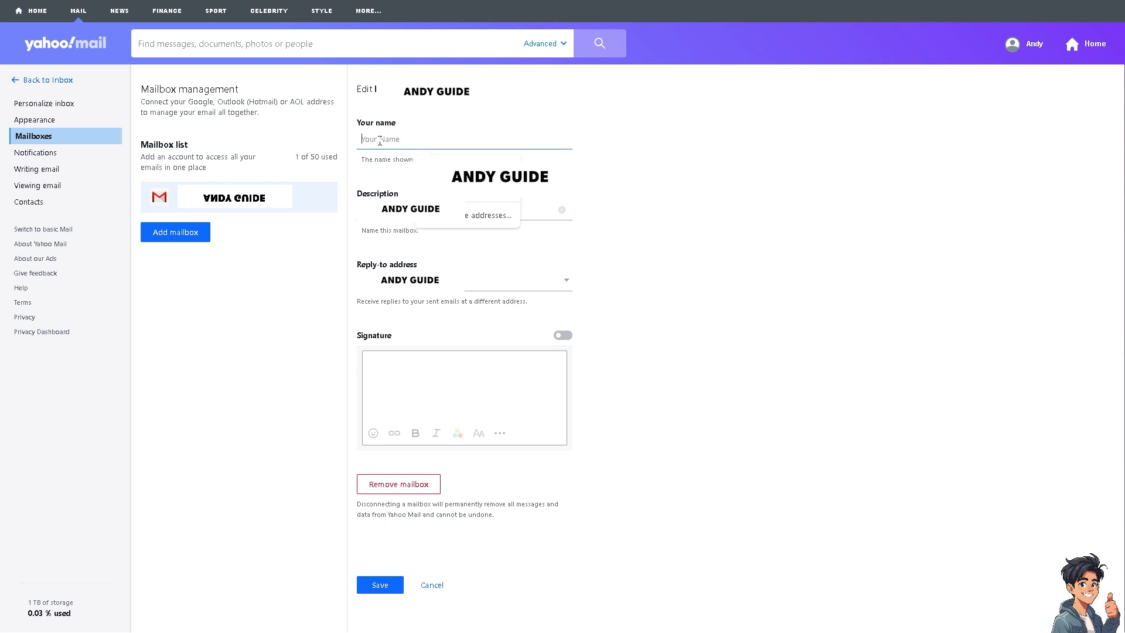
text(Andy's Guide)
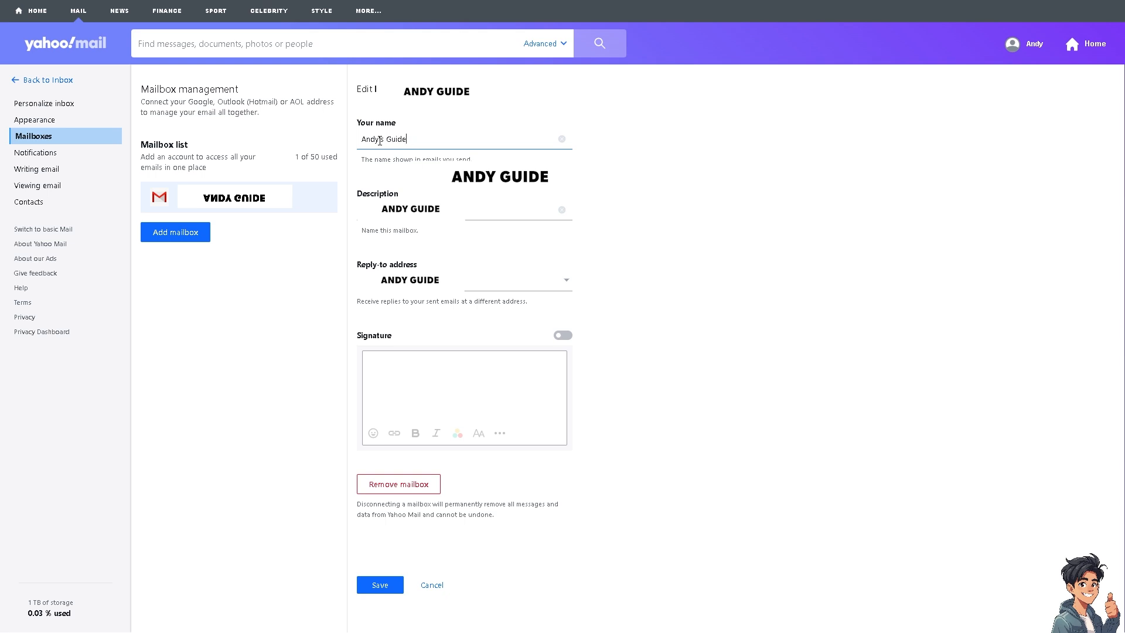
text(YT channel)
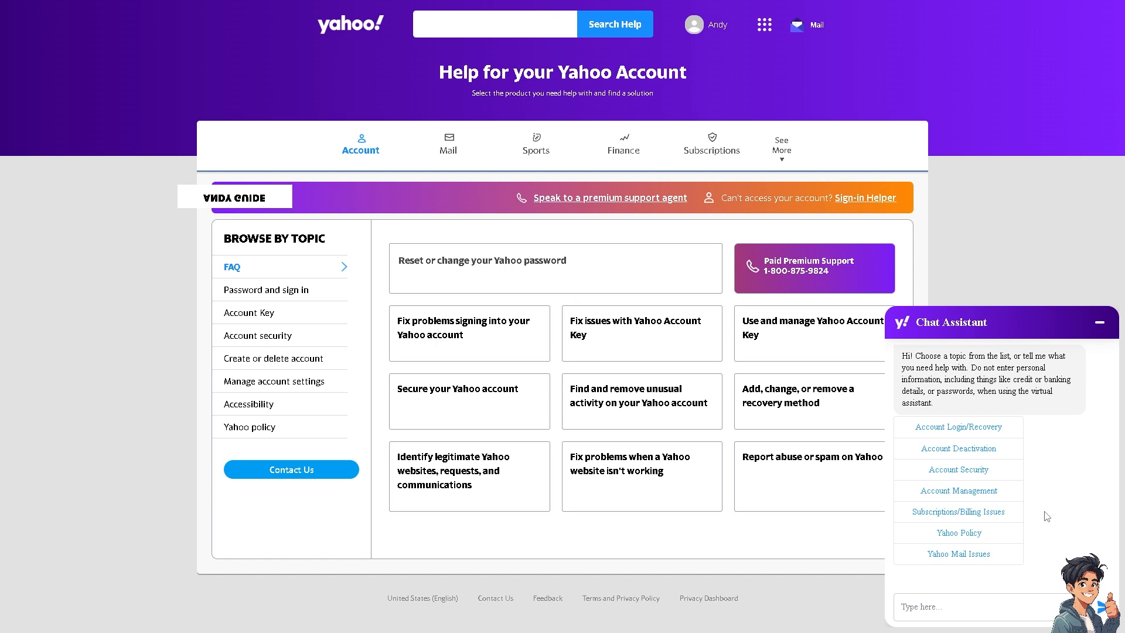
Ask the chat assistant 'How To Change Yahoo Email Username' and bring up Contact Us
text(How To Change Yahoo Email Username)
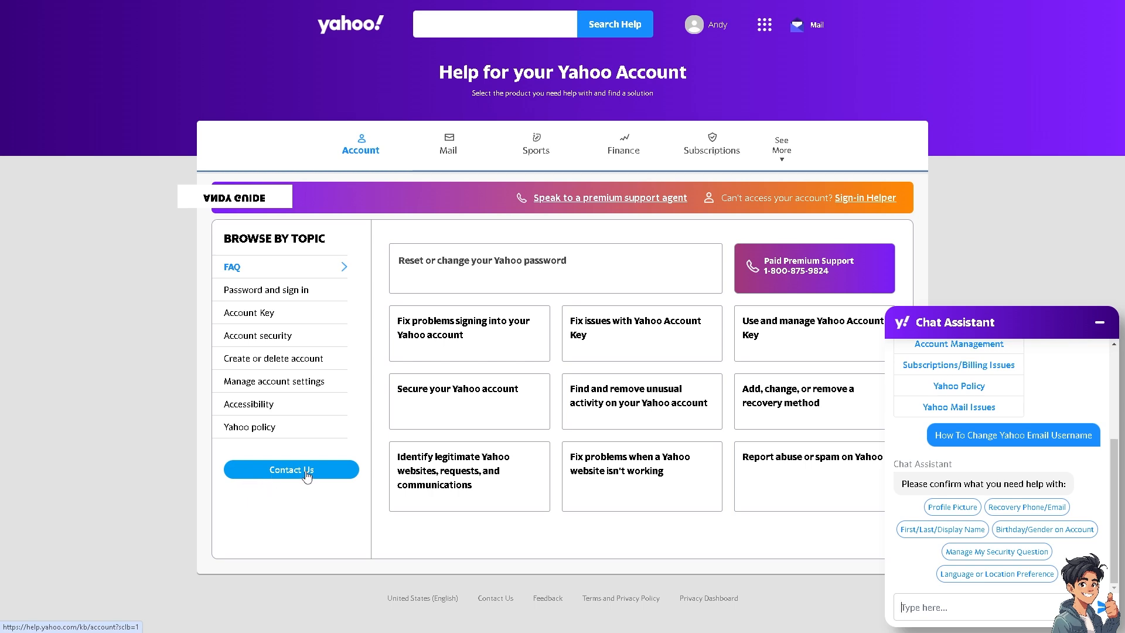
click(291, 469)
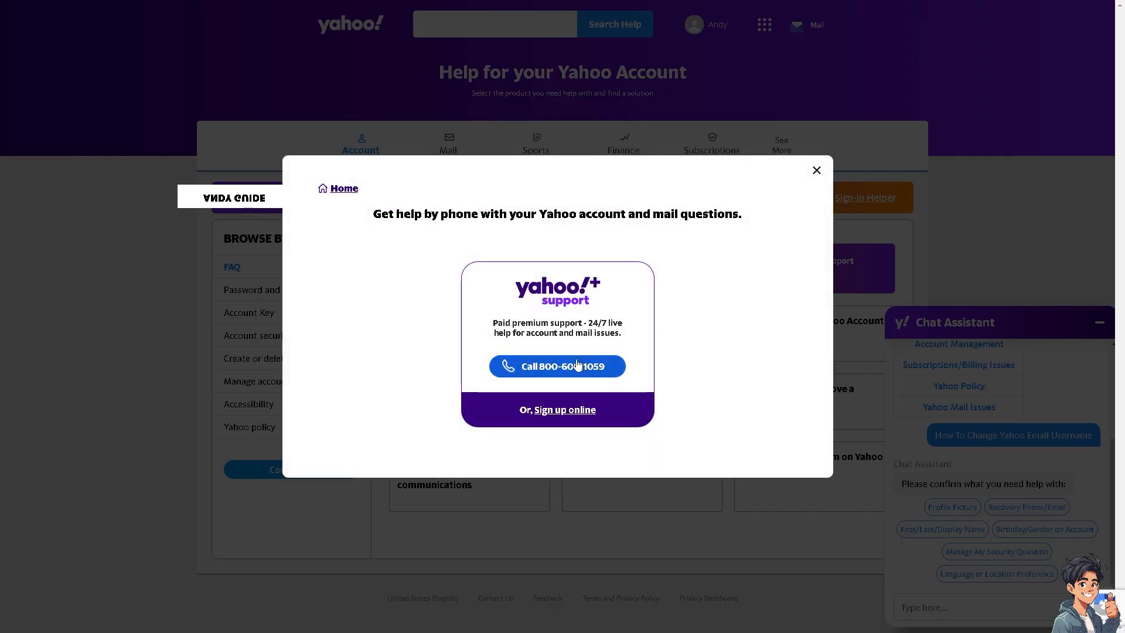
mouse_move(564, 410)
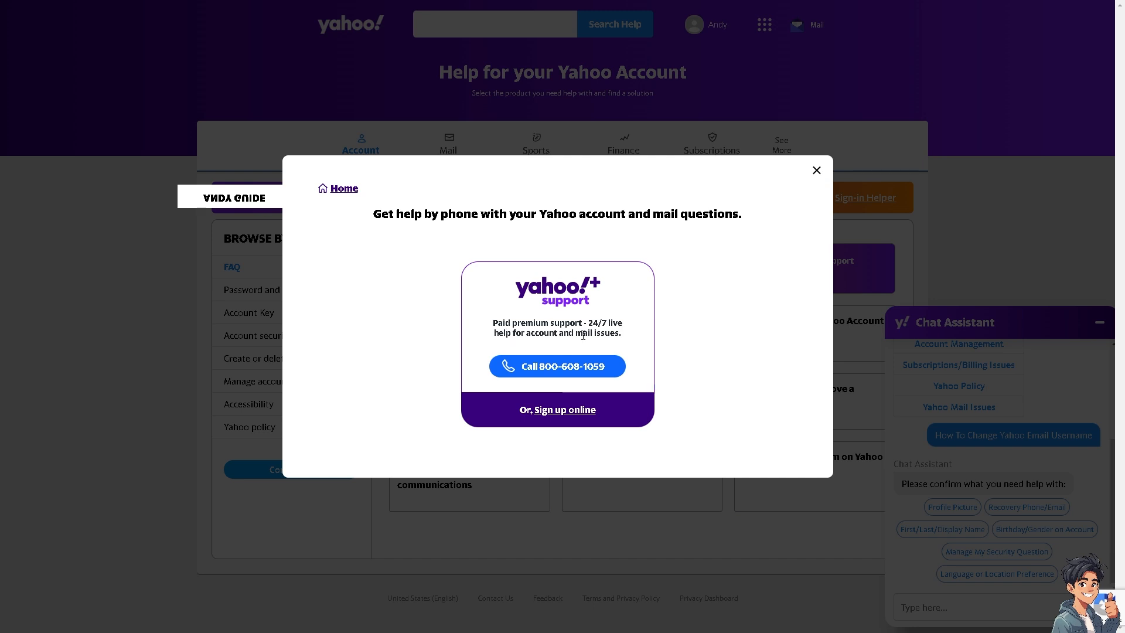
Dismiss the paid phone support popup on the Yahoo Help page
click(815, 170)
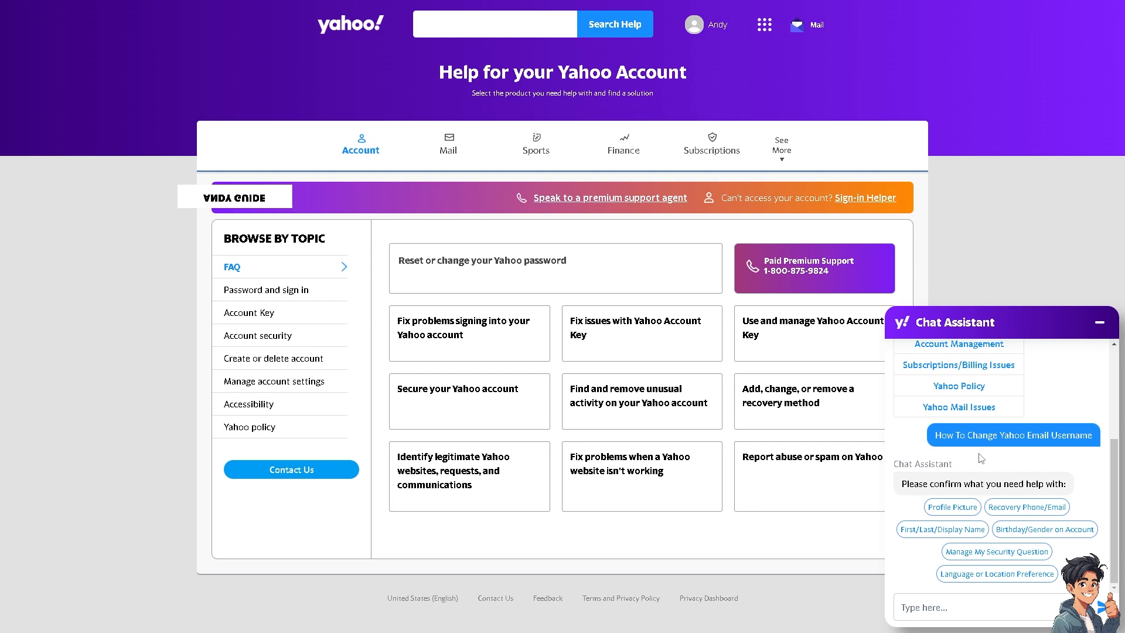
mouse_move(963, 470)
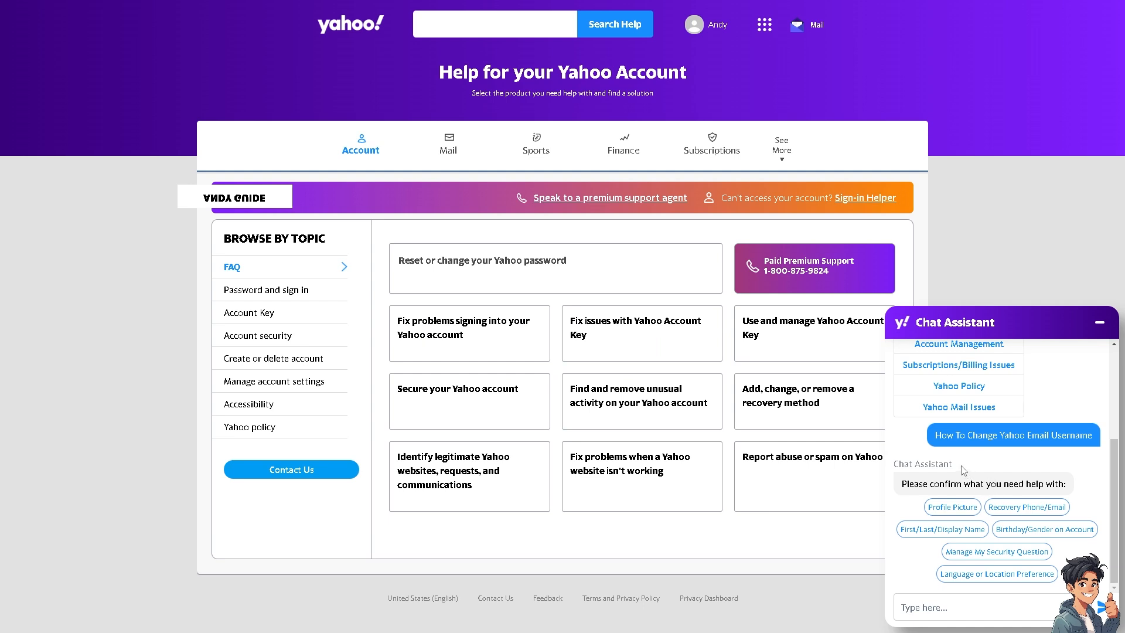
mouse_move(963, 471)
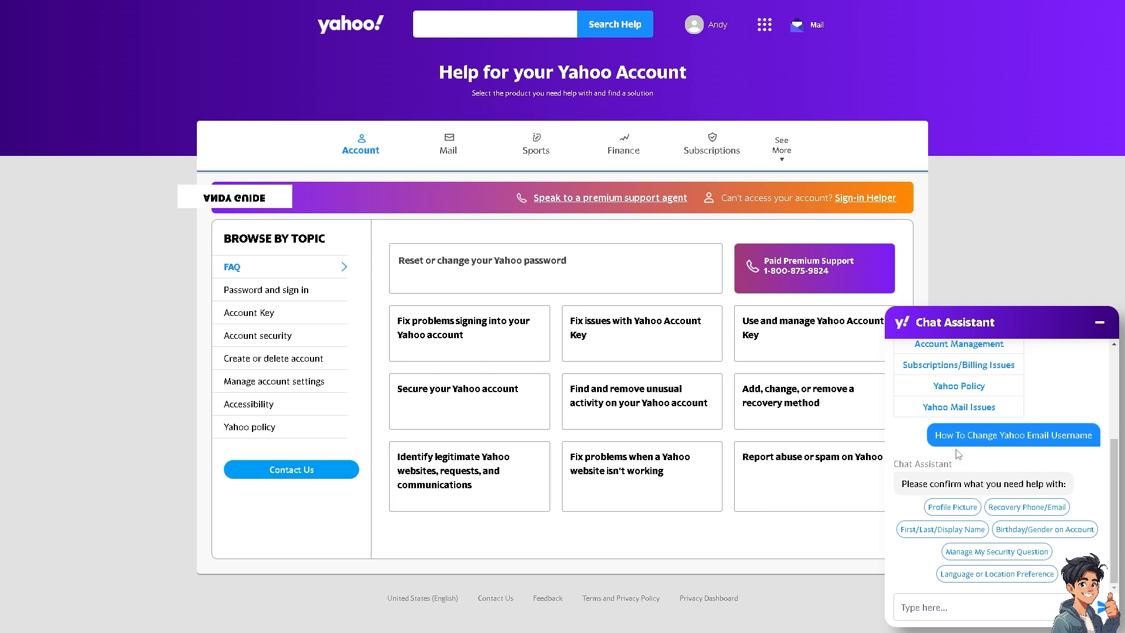
mouse_move(491, 336)
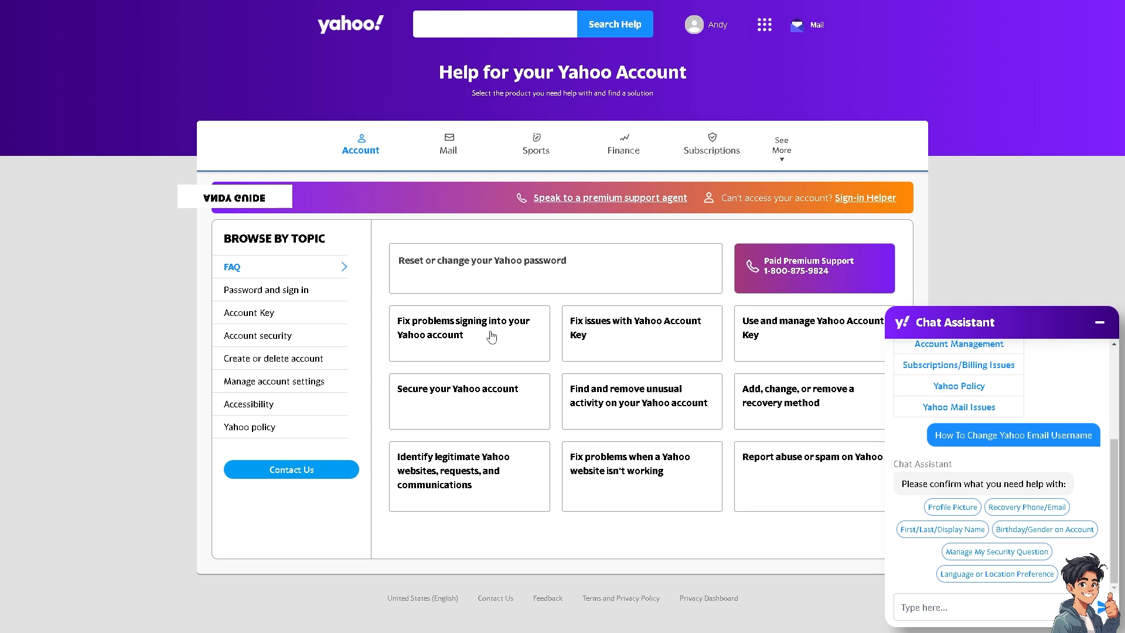
mouse_move(609, 196)
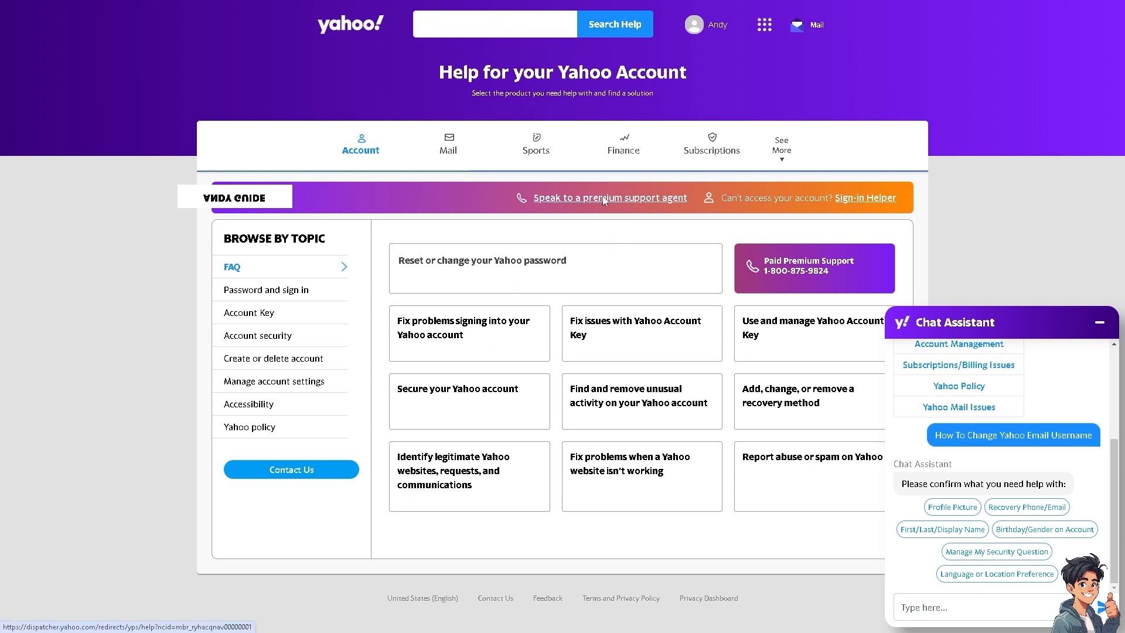